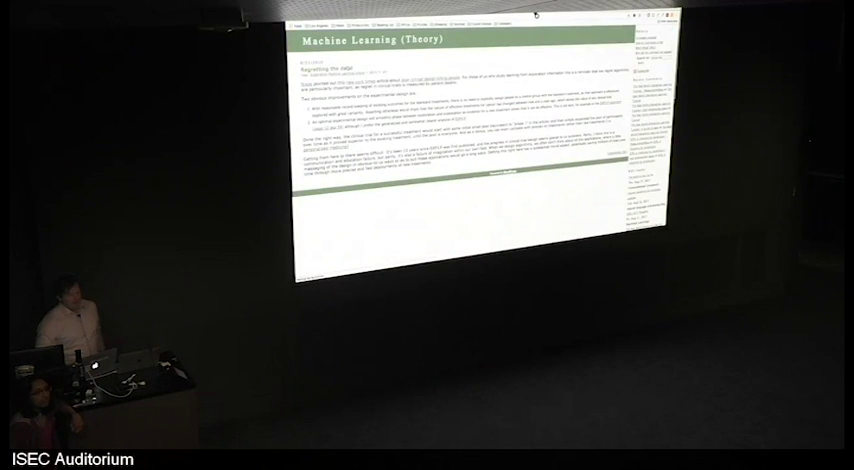
scroll(down, 3)
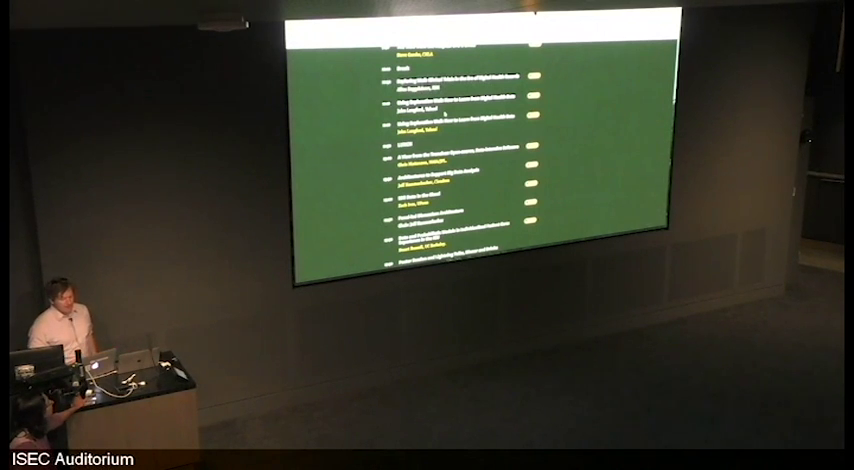
scroll(down, 3)
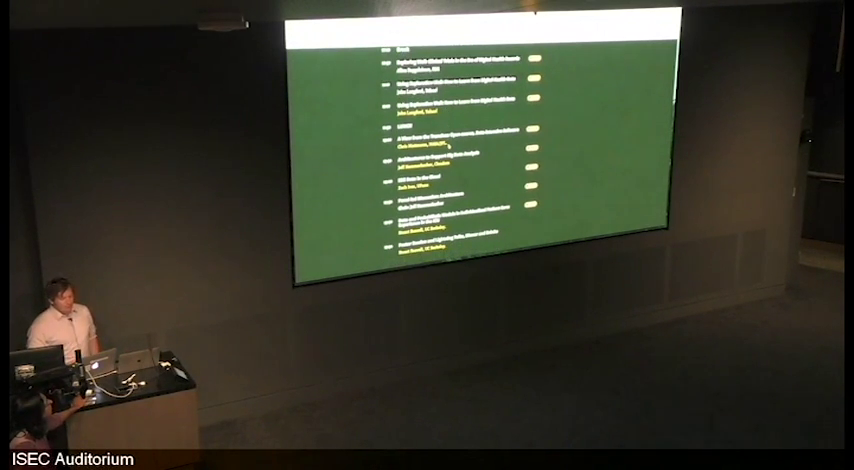